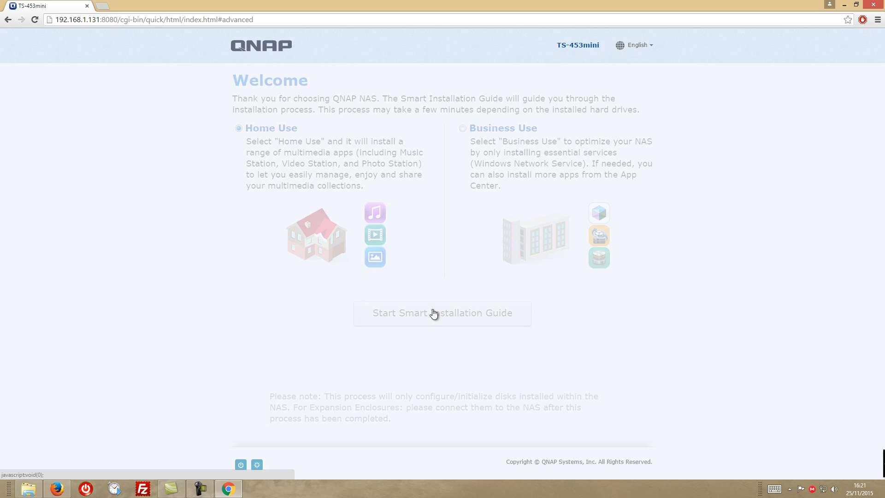
Run the Smart Installation Guide: set name and password, accept services, choose RAID 5.
{"action": "left_click", "coordinate": [442, 313]}
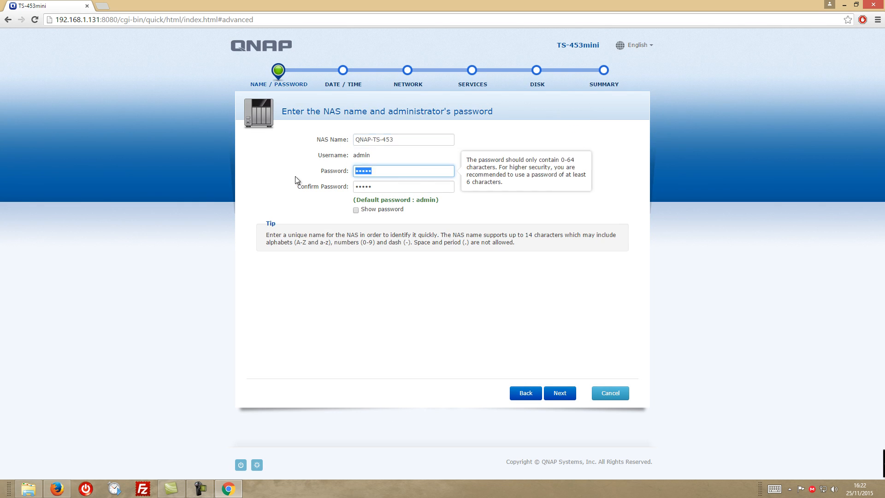
{"action": "left_click", "coordinate": [559, 393]}
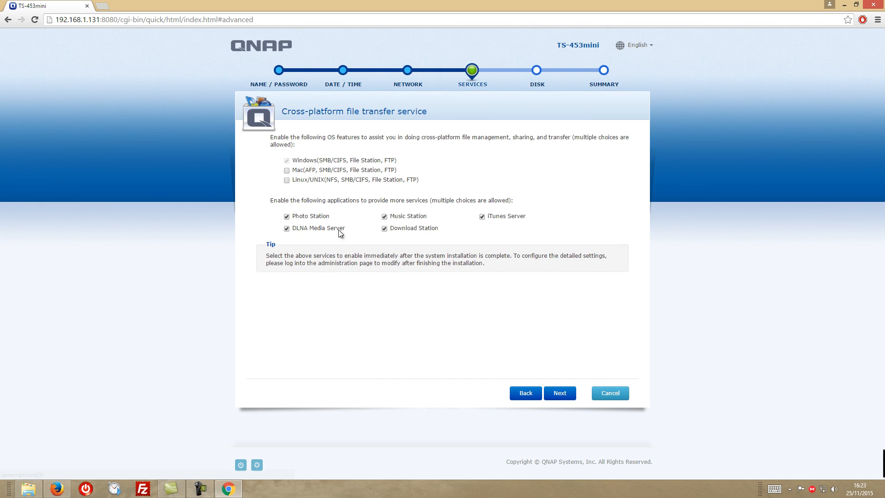
{"action": "left_click", "coordinate": [559, 393]}
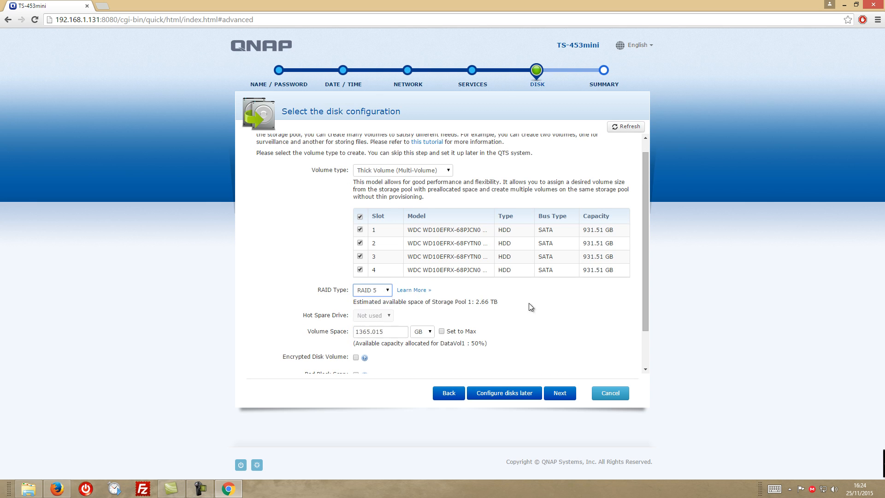
{"action": "left_click", "coordinate": [559, 393]}
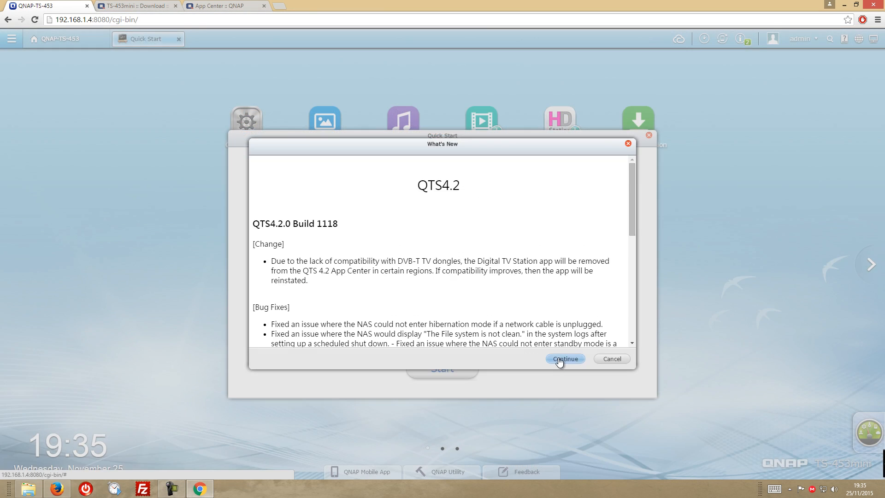
Dismiss the QTS 4.2 What's New release notes.
{"action": "left_click", "coordinate": [565, 358]}
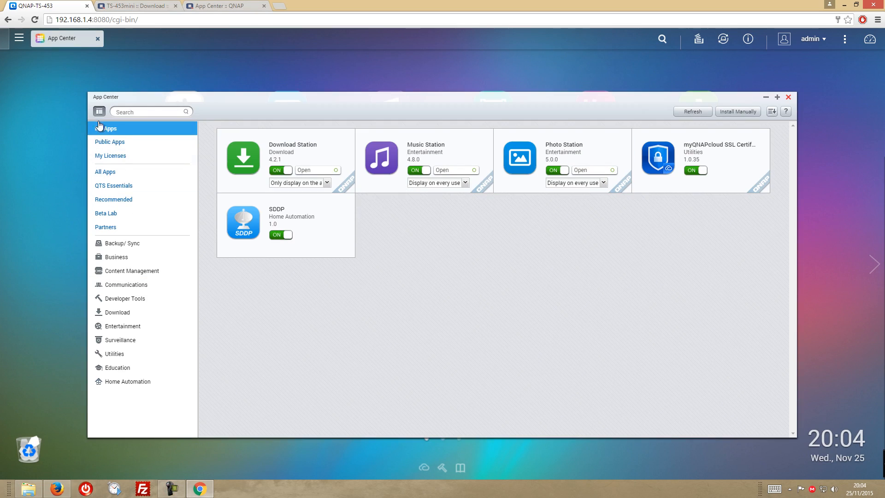
Browse All Apps, add Plex Media Server accepting its terms, and get the KODI package.
{"action": "left_click", "coordinate": [105, 171]}
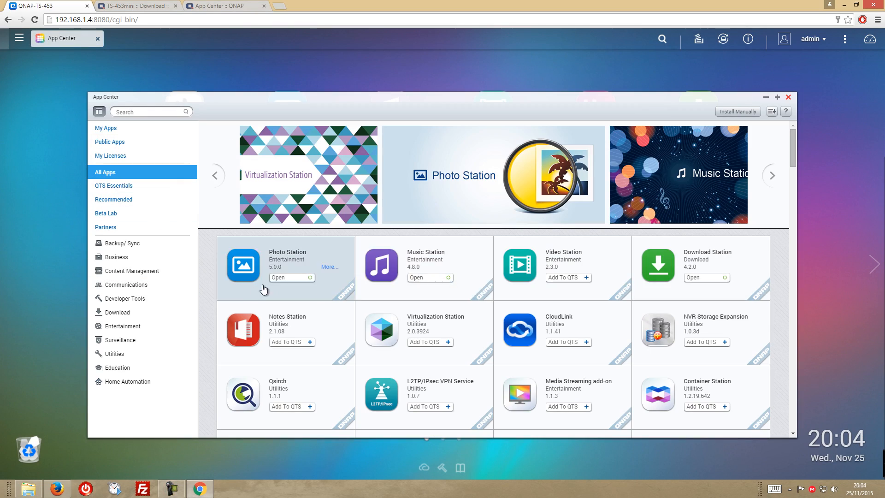
{"action": "scroll", "scroll_direction": "down", "scroll_amount": 3}
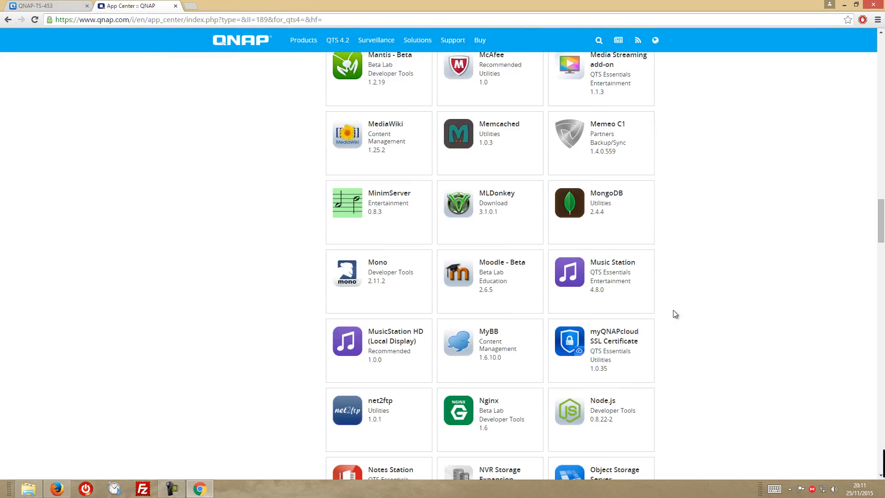
{"action": "scroll", "scroll_direction": "down", "scroll_amount": 3}
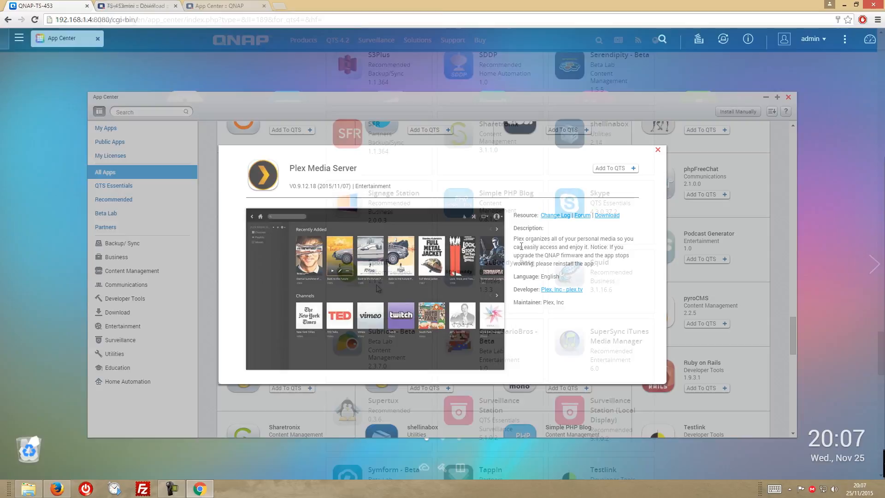
{"action": "left_click", "coordinate": [613, 168]}
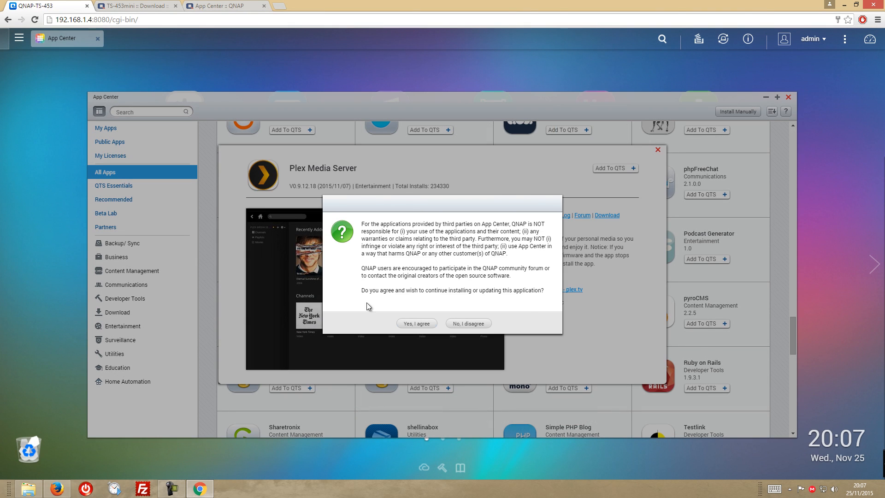
{"action": "left_click", "coordinate": [416, 323]}
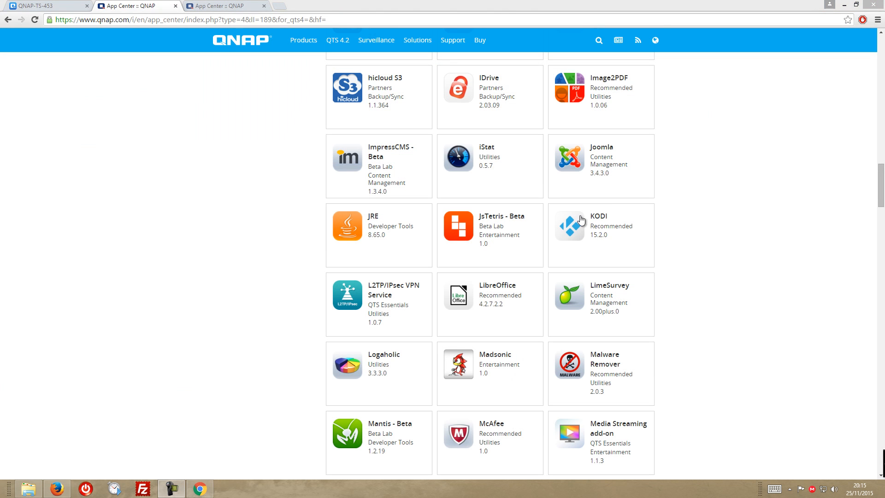
{"action": "left_click", "coordinate": [521, 311]}
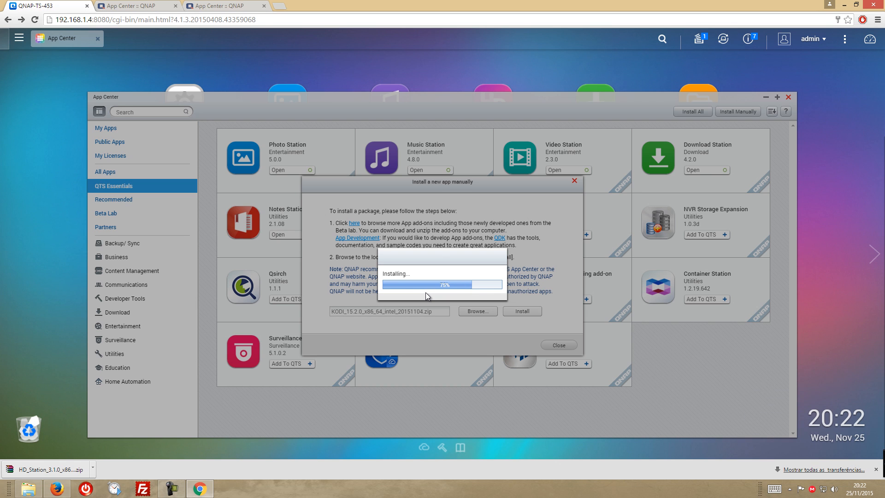
Close App Center and launch Photo Station from the desktop.
{"action": "left_click", "coordinate": [106, 128]}
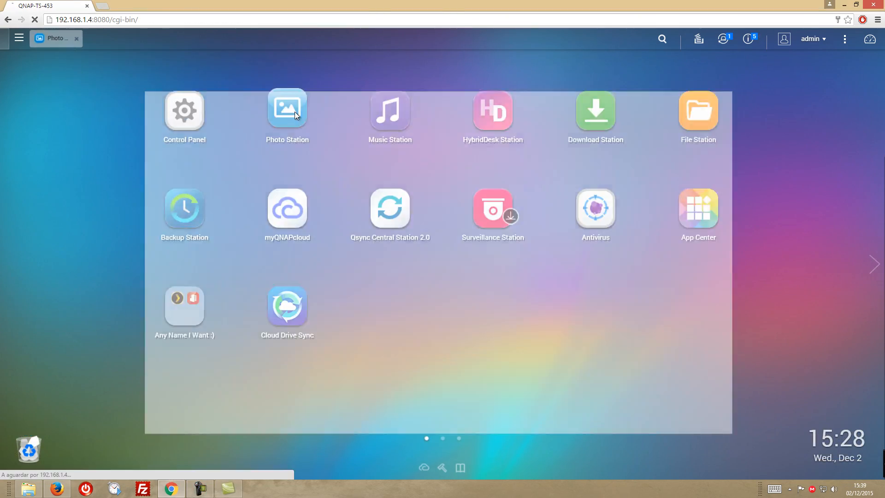
{"action": "left_click", "coordinate": [287, 108]}
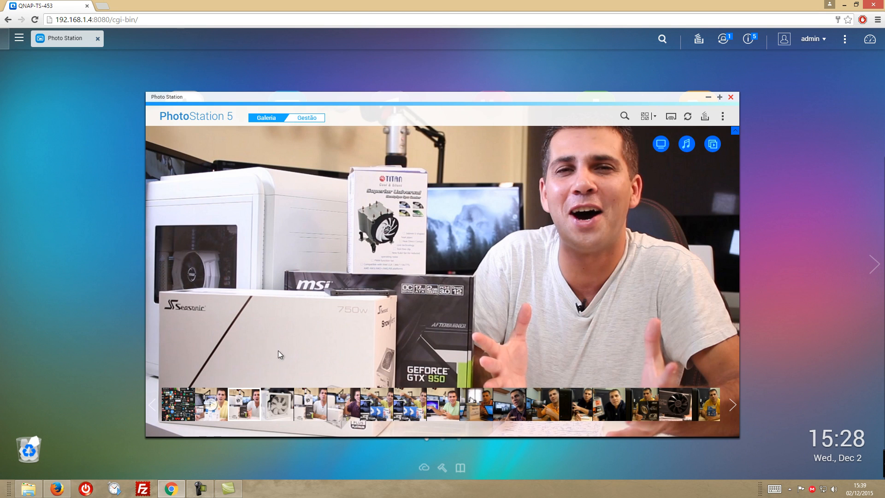
{"action": "mouse_move", "coordinate": [244, 405]}
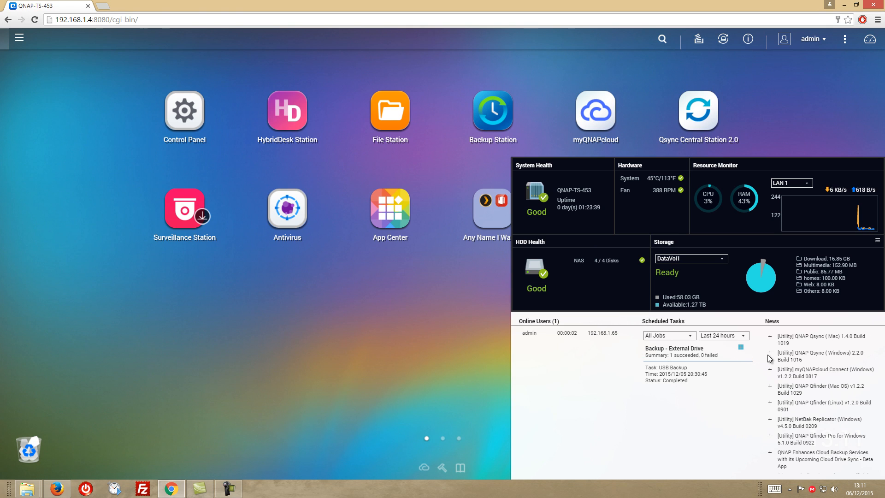
{"action": "left_click", "coordinate": [724, 335]}
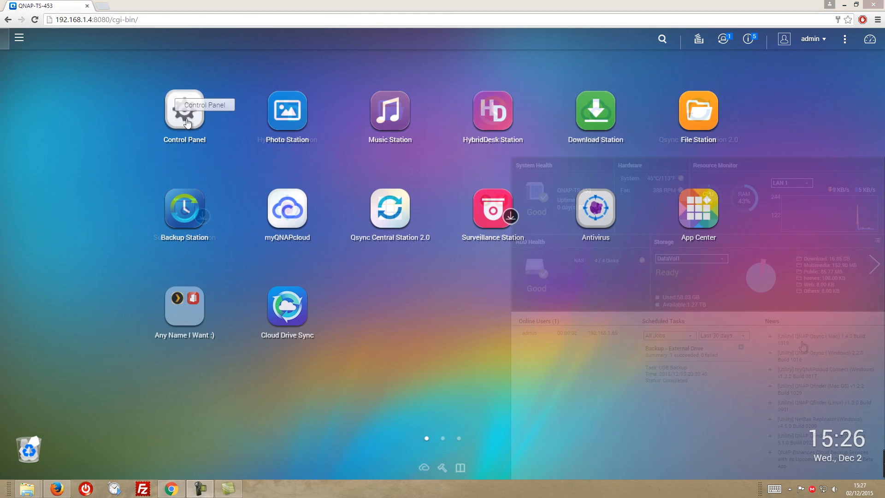
In Control Panel, review general system settings and storage usage for the past 12 hours.
{"action": "left_click", "coordinate": [184, 111]}
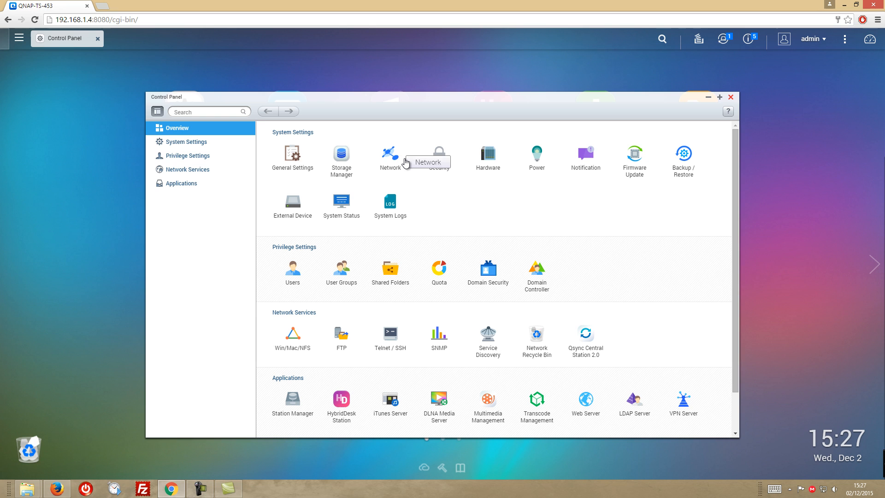
{"action": "left_click", "coordinate": [186, 142]}
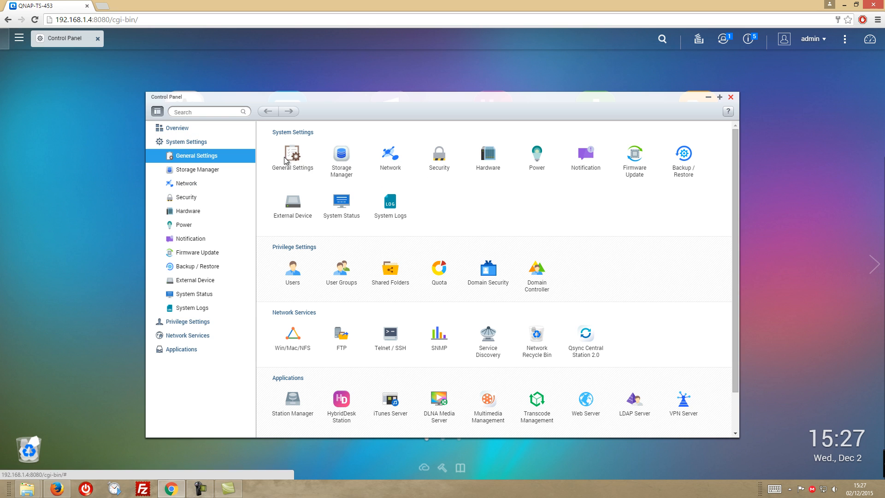
{"action": "left_click", "coordinate": [293, 155]}
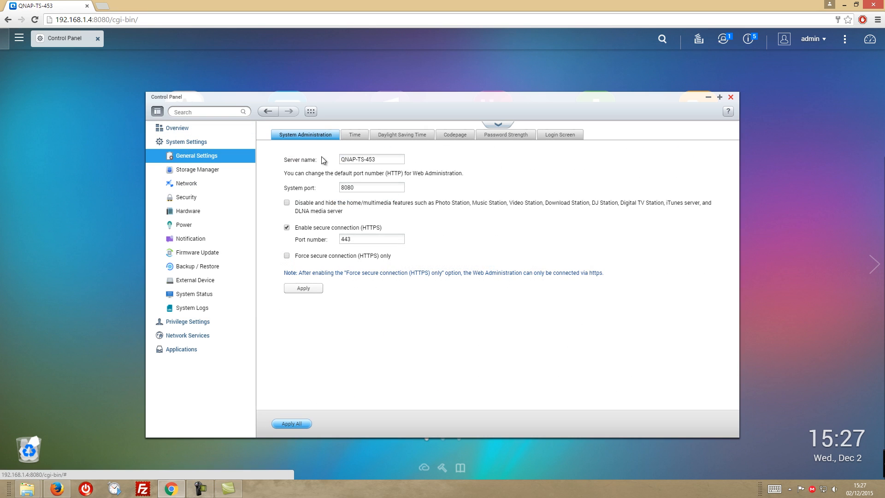
{"action": "left_click", "coordinate": [199, 170]}
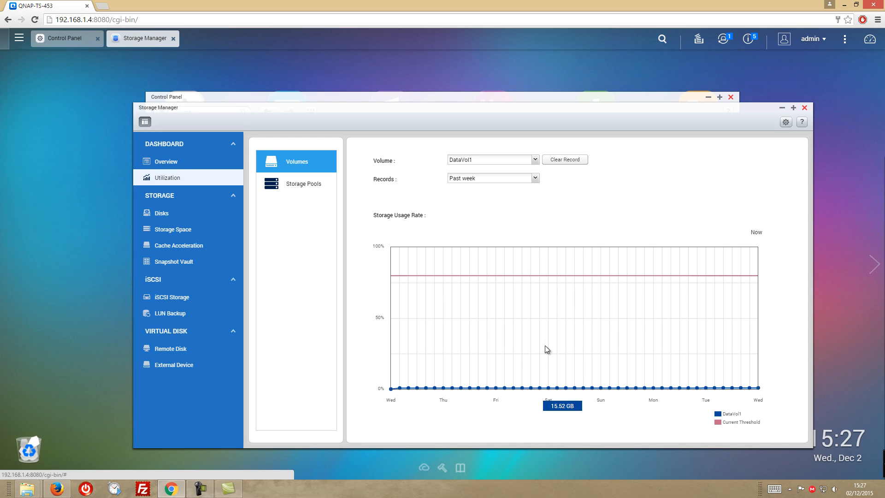
{"action": "left_click", "coordinate": [491, 178]}
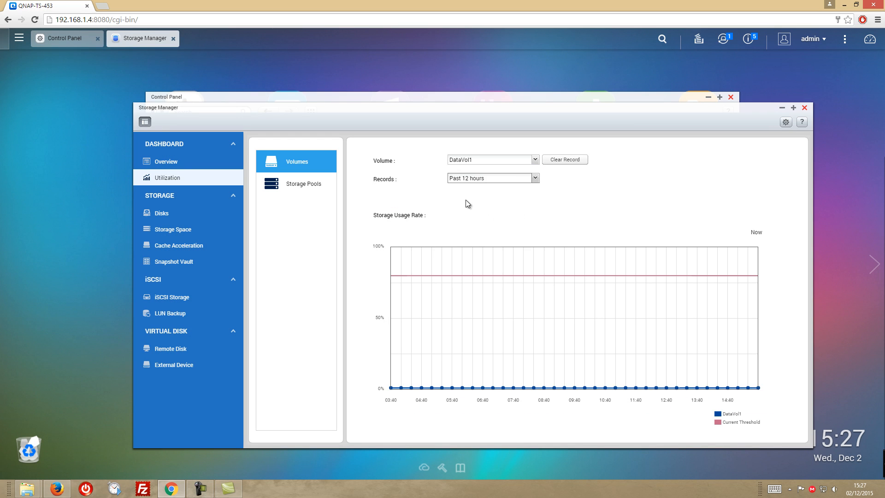
{"action": "left_click", "coordinate": [171, 228]}
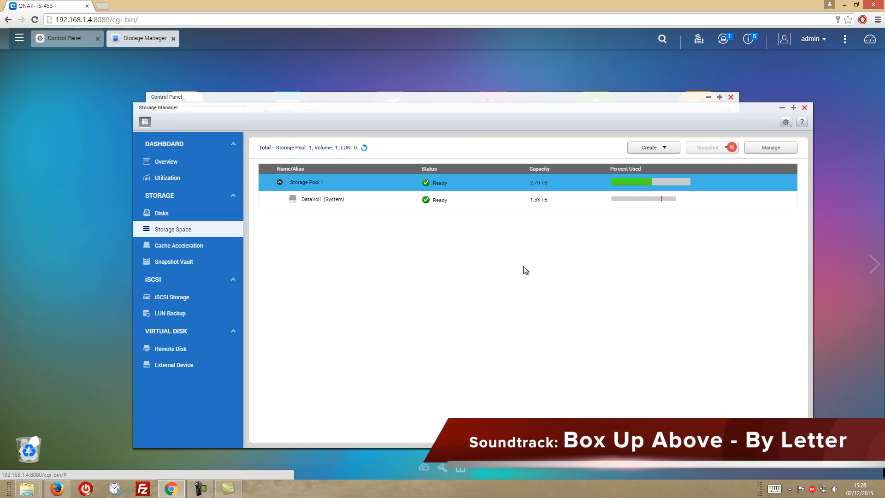
Review network, security, hardware, power and hardware information, then list the shared folders.
{"action": "left_click", "coordinate": [171, 296]}
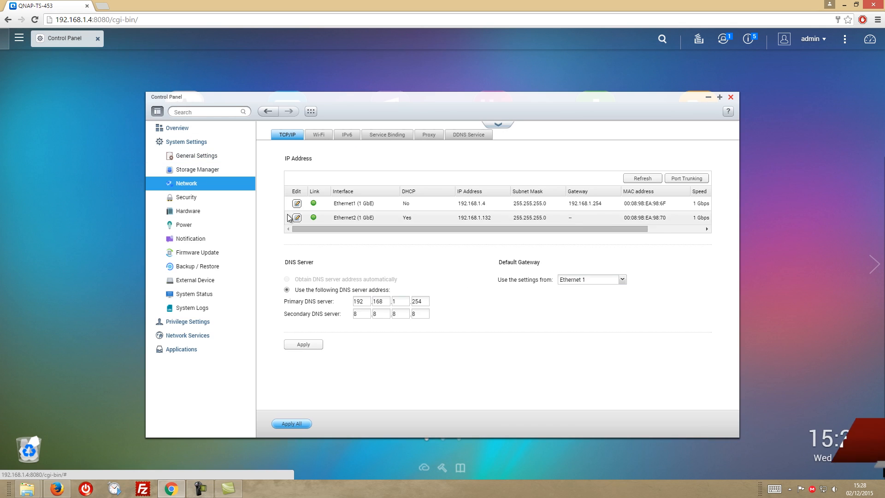
{"action": "left_click", "coordinate": [186, 197]}
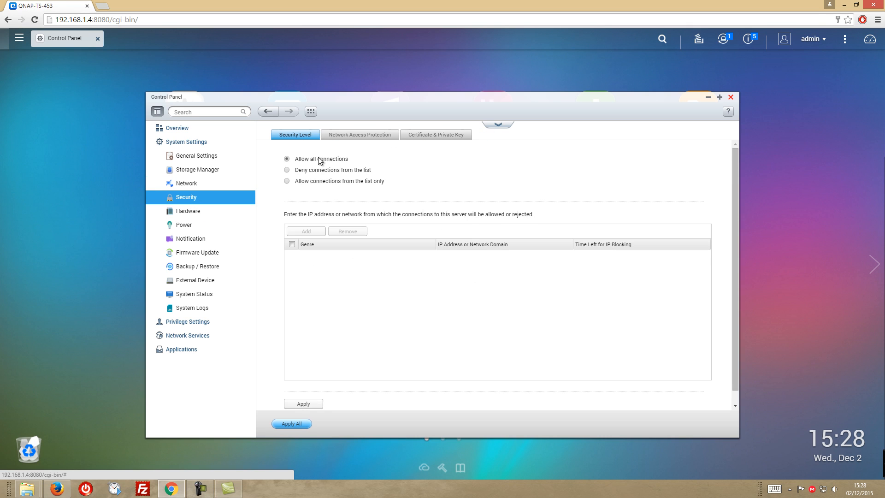
{"action": "left_click", "coordinate": [188, 211]}
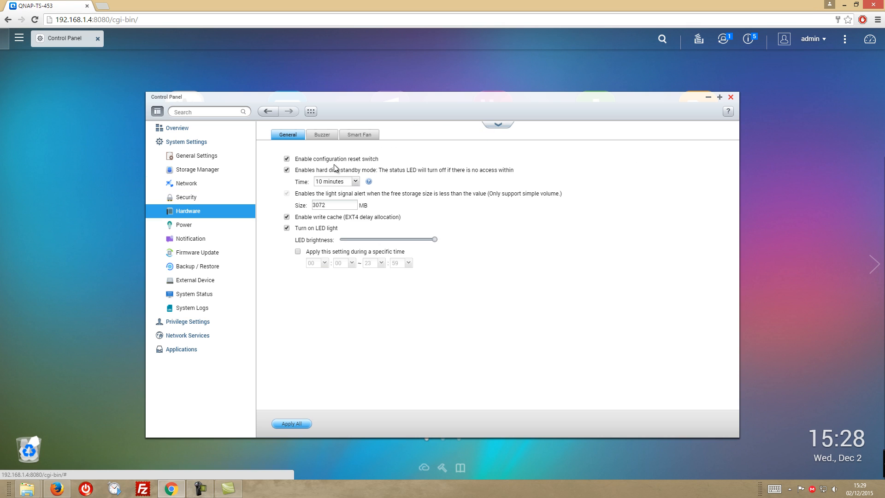
{"action": "left_click", "coordinate": [184, 224]}
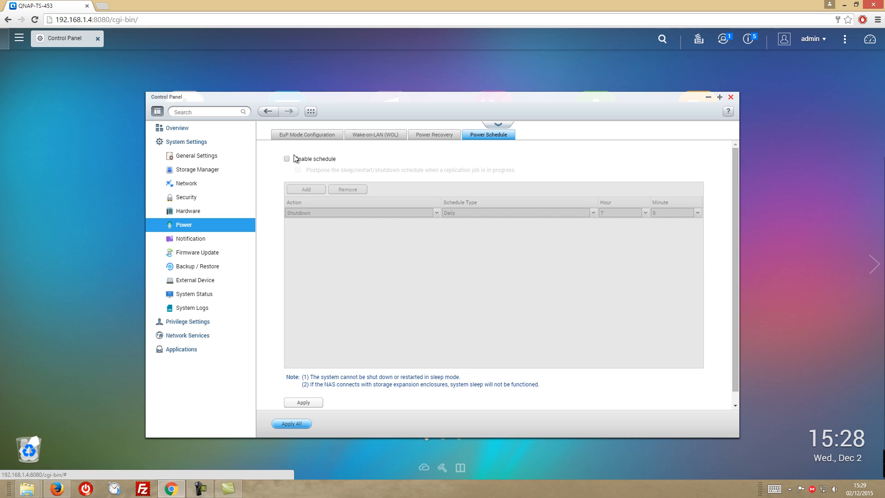
{"action": "left_click", "coordinate": [307, 134]}
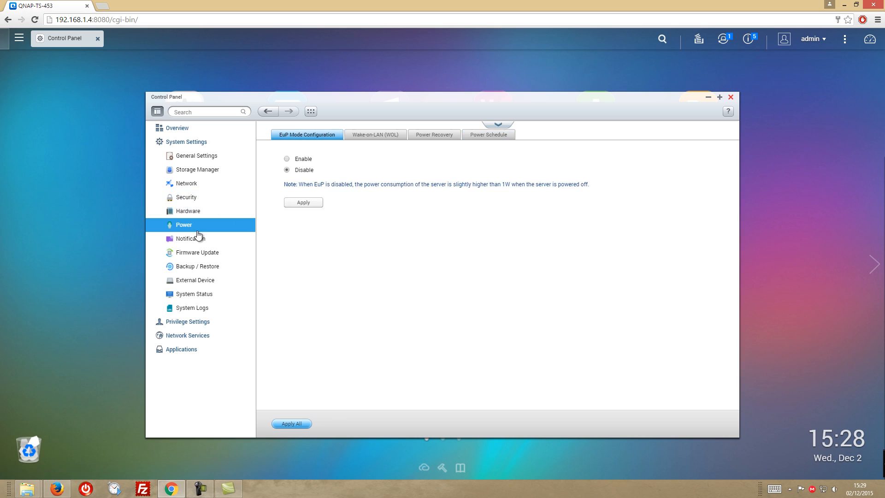
{"action": "left_click", "coordinate": [199, 266]}
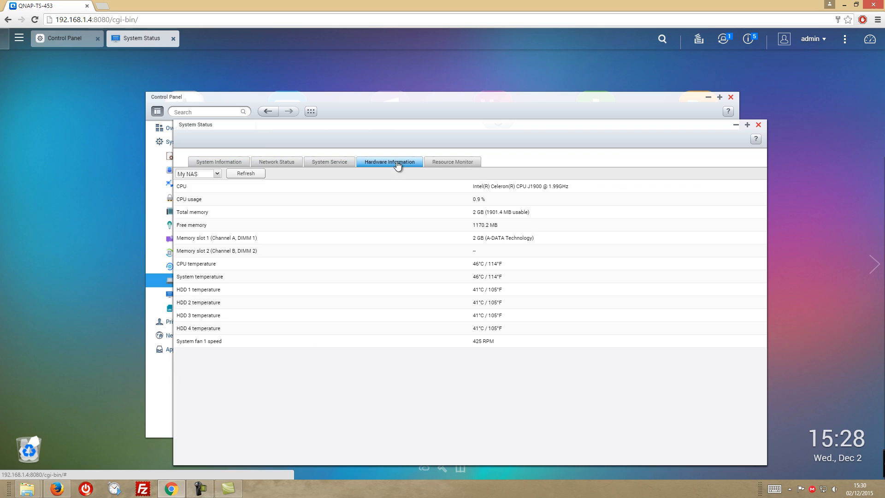
{"action": "left_click", "coordinate": [453, 162]}
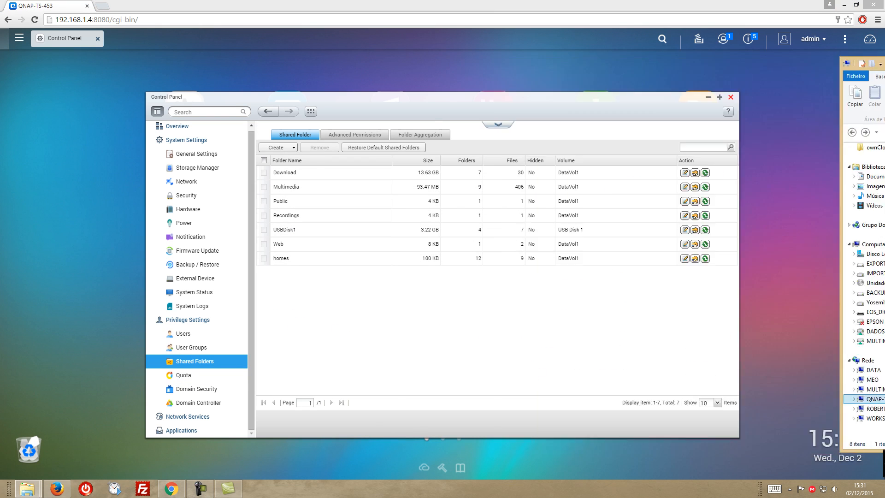
Browse Domain Controller, Qsync, File Station, DLNA and transcoding settings, then launch Backup Station.
{"action": "left_click", "coordinate": [275, 147]}
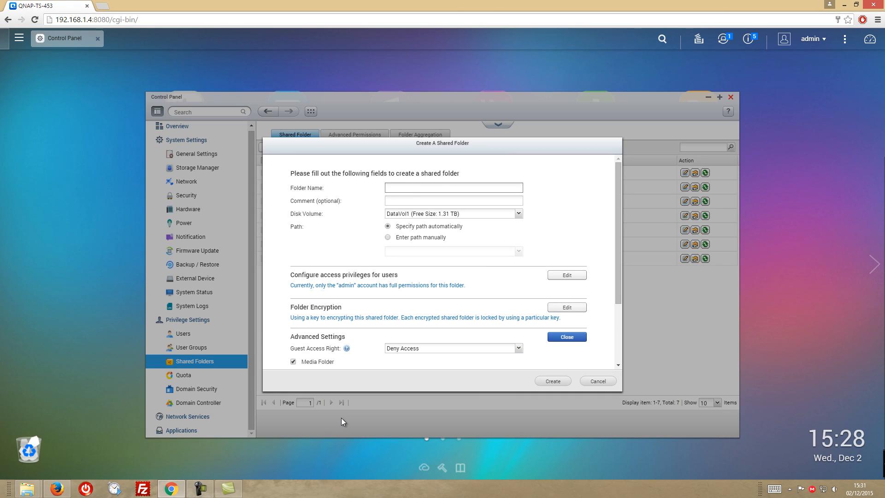
{"action": "left_click", "coordinate": [566, 275]}
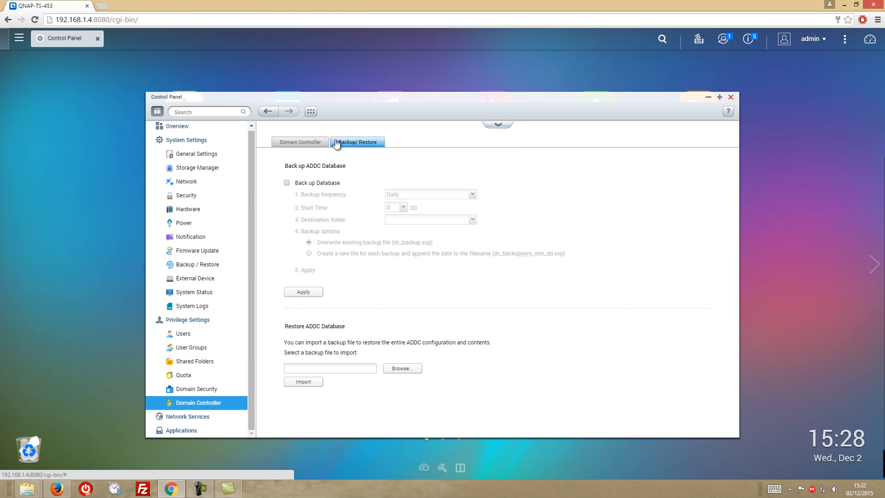
{"action": "left_click", "coordinate": [191, 361]}
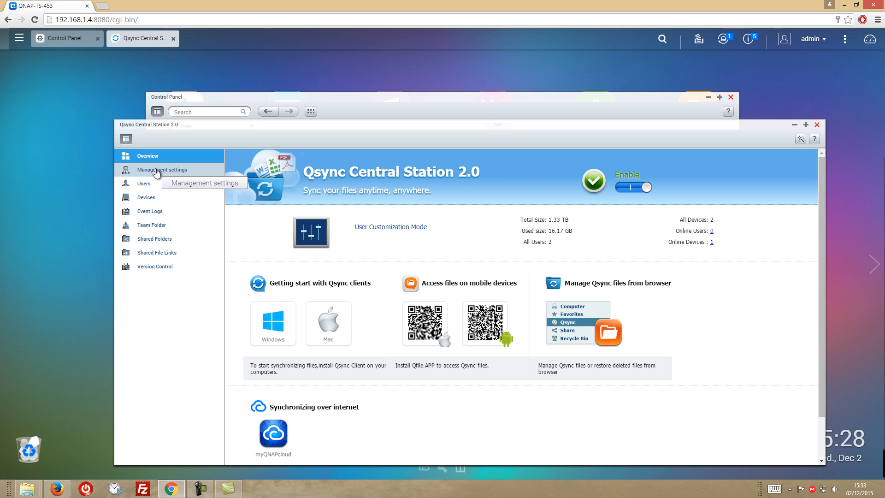
{"action": "left_click", "coordinate": [154, 266]}
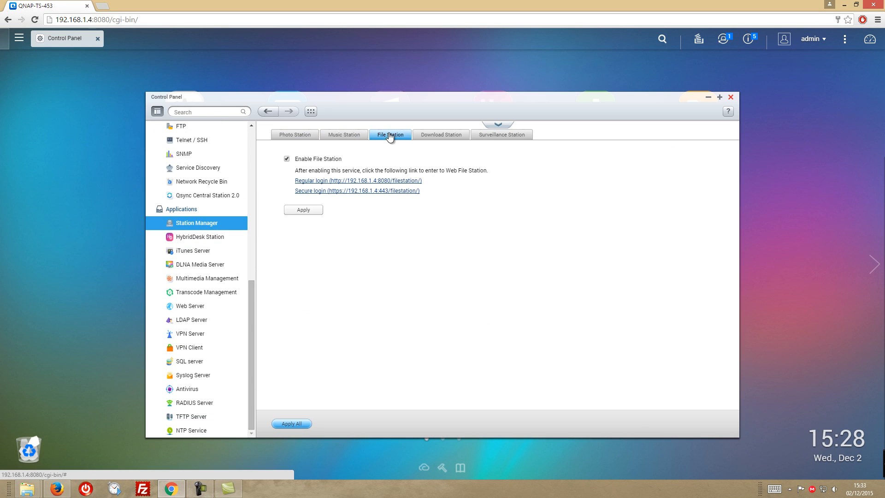
{"action": "left_click", "coordinate": [201, 264]}
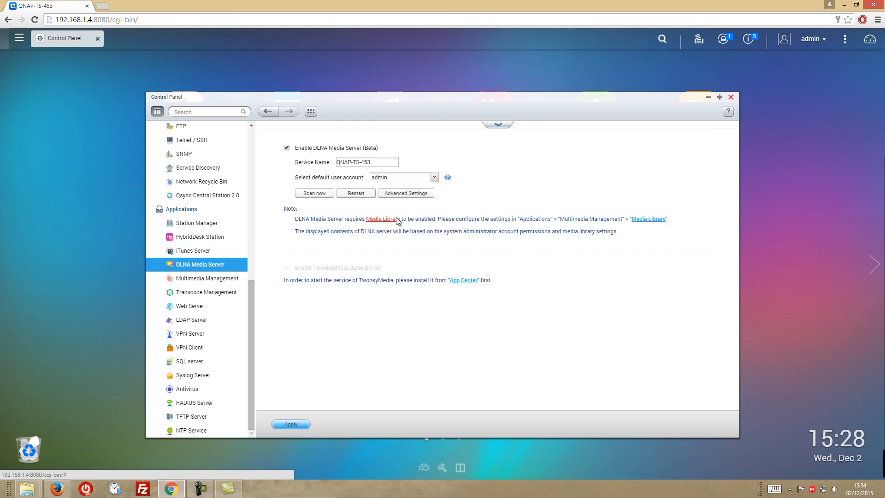
{"action": "left_click", "coordinate": [207, 292]}
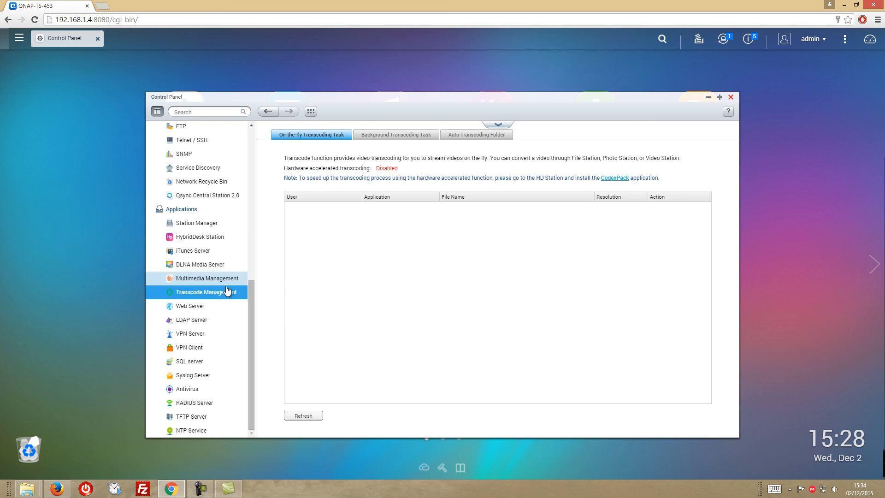
{"action": "left_click", "coordinate": [193, 375]}
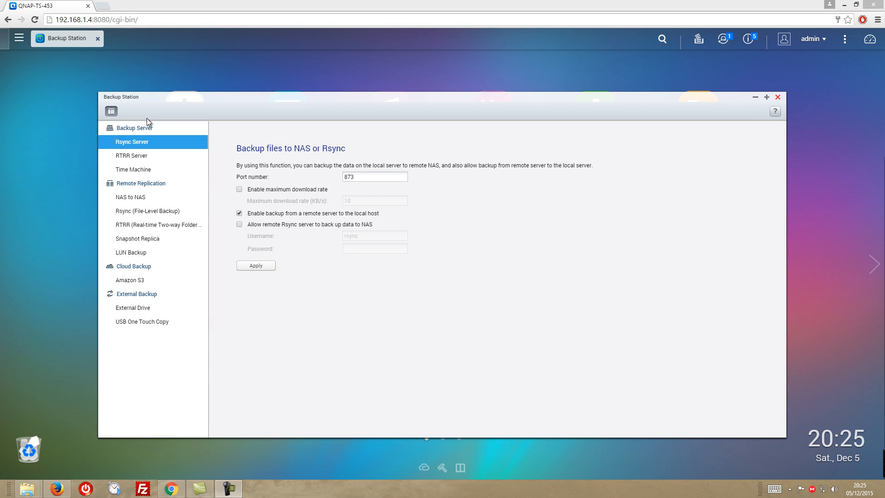
View the RTRR, Time Machine and NAS-to-NAS replication pages in Backup Station.
{"action": "left_click", "coordinate": [131, 155]}
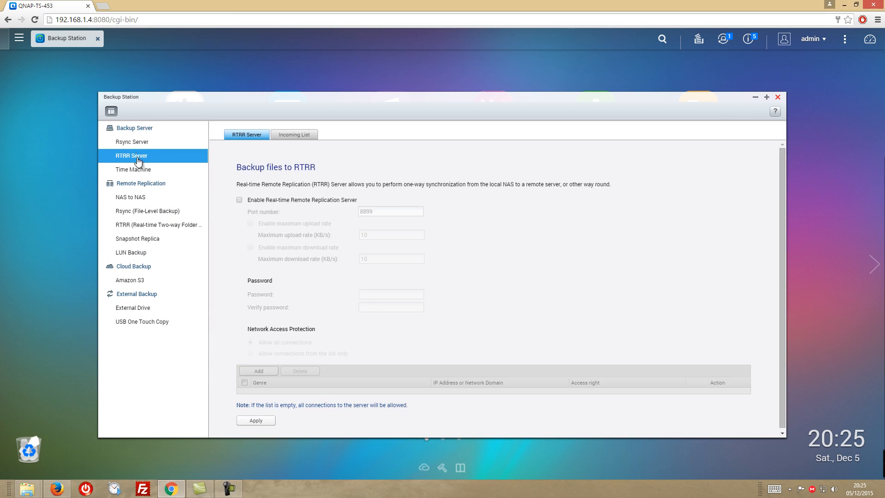
{"action": "left_click", "coordinate": [133, 169]}
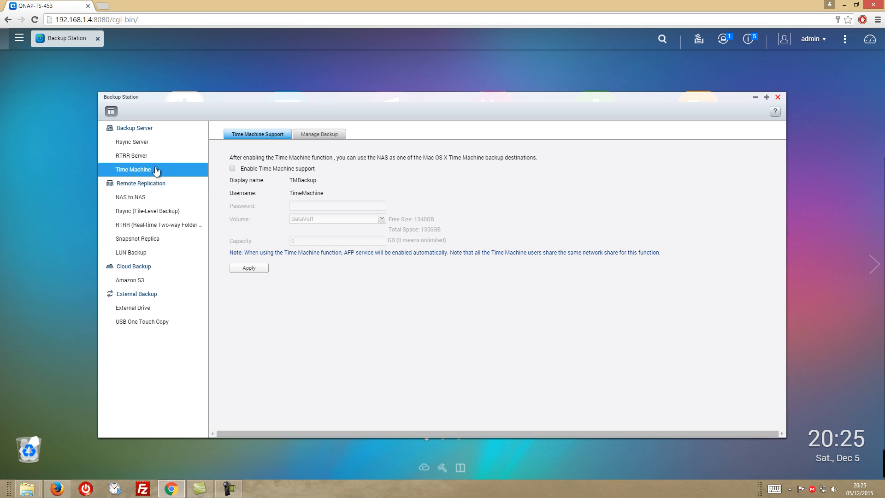
{"action": "left_click", "coordinate": [131, 196]}
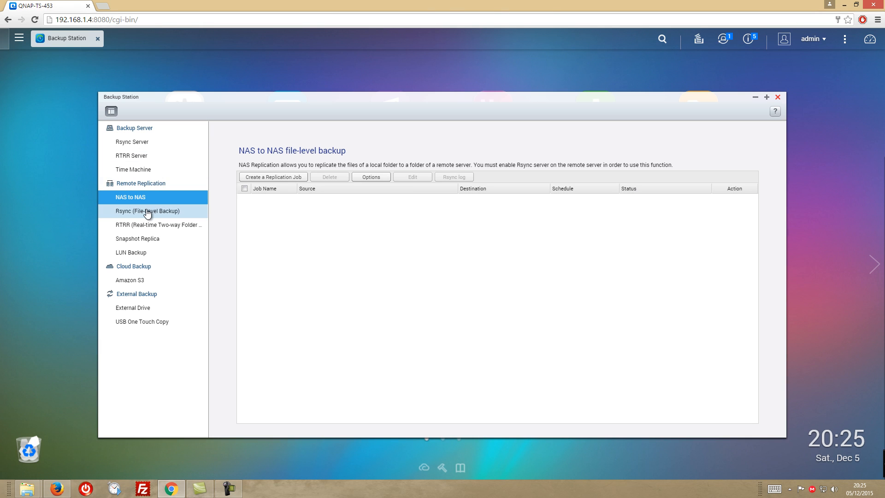
Create a replication job and enter remote server IP 192.168.1.
{"action": "left_click", "coordinate": [273, 177]}
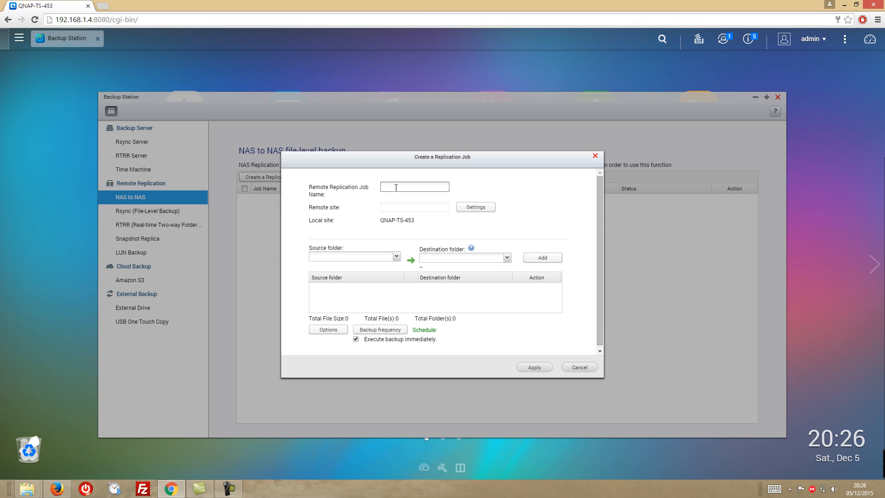
{"action": "left_click", "coordinate": [475, 206]}
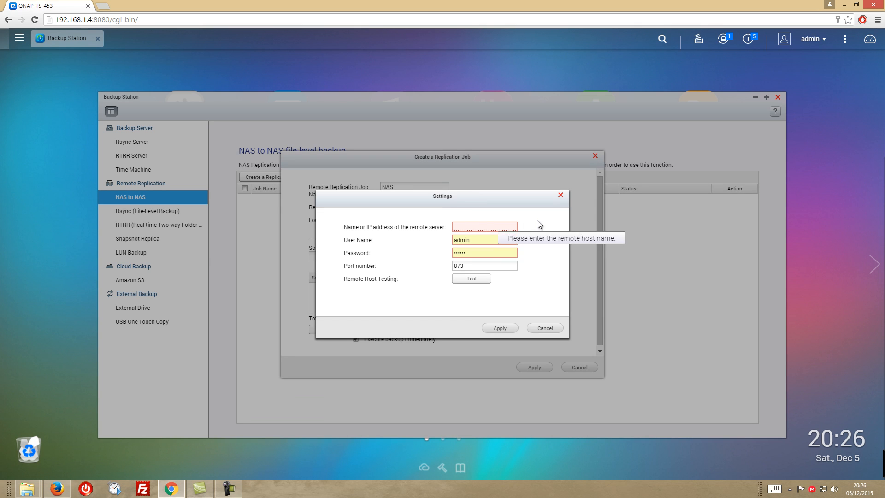
{"action": "type", "text": "192.168.1"}
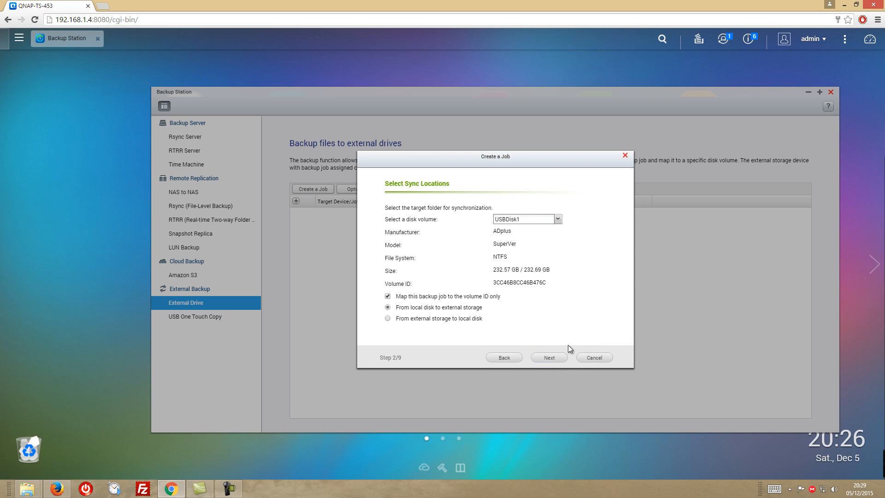
Create a job on USBDisk1 copying /Download to /USBDisk1/Test Backup, named 'USB BAckup'.
{"action": "left_click", "coordinate": [548, 357]}
{"action": "type", "text": "TestBAckup"}
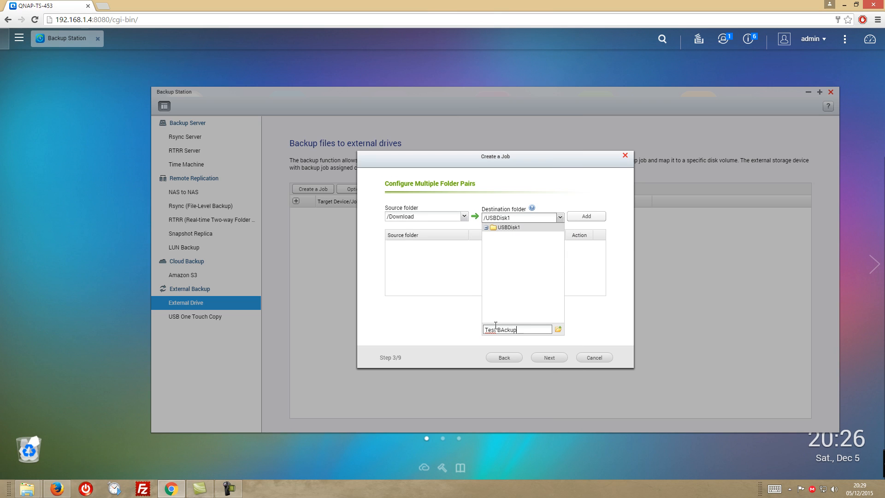
{"action": "left_click", "coordinate": [585, 216]}
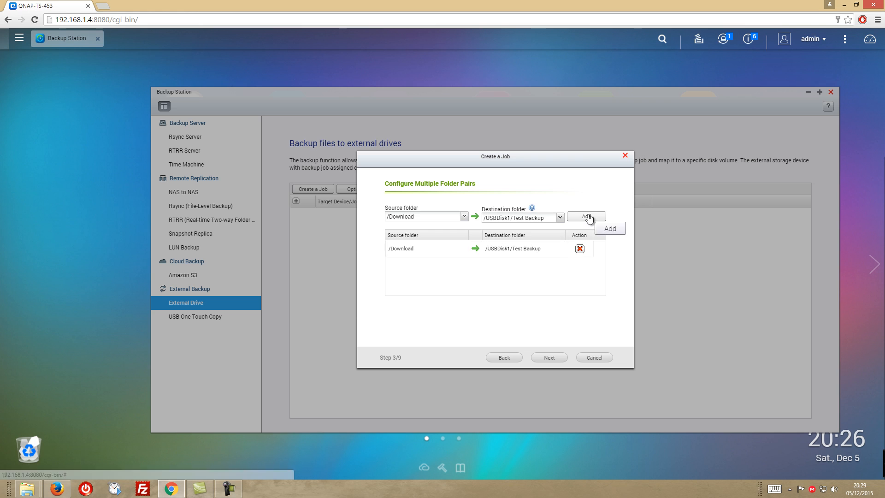
{"action": "left_click", "coordinate": [547, 357]}
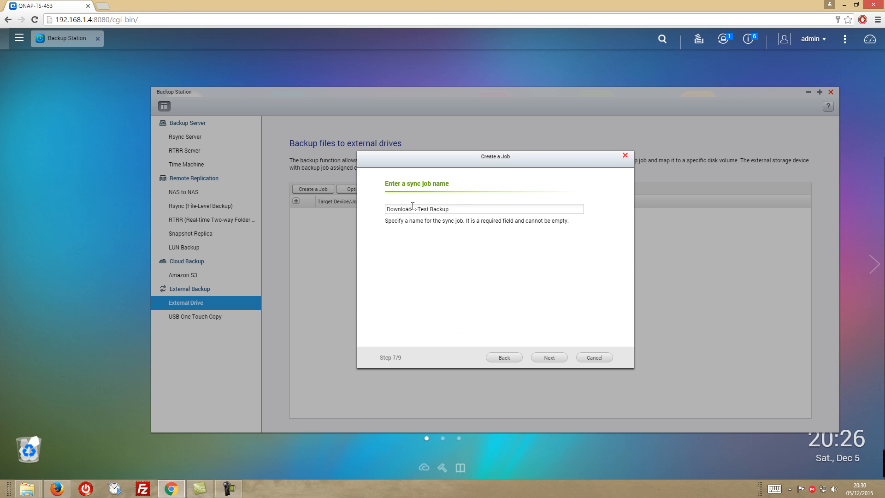
{"action": "type", "text": "USB BAckup"}
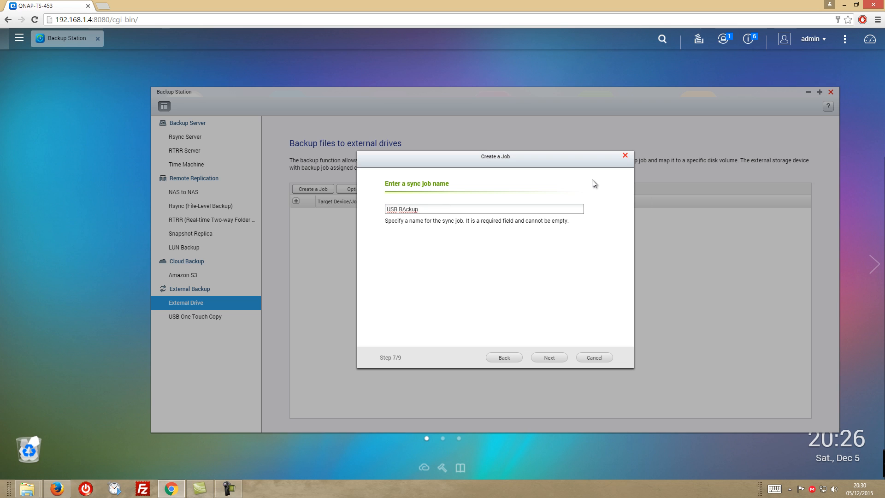
{"action": "left_click", "coordinate": [548, 357]}
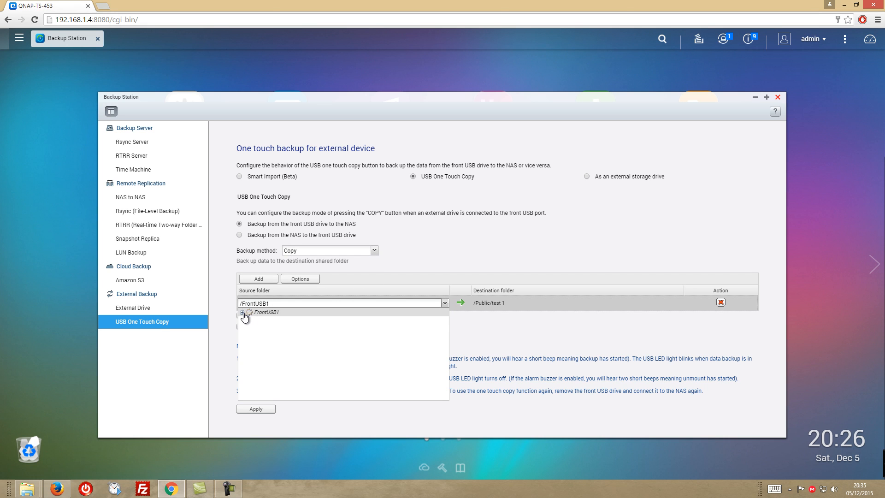
Choose /FrontUSB1 as the One Touch Copy source folder.
{"action": "left_click", "coordinate": [678, 302]}
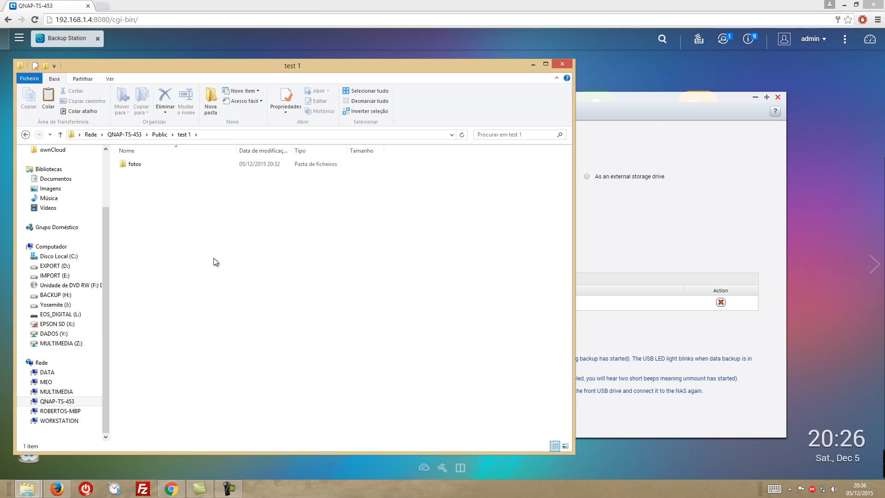
{"action": "mouse_move", "coordinate": [202, 193]}
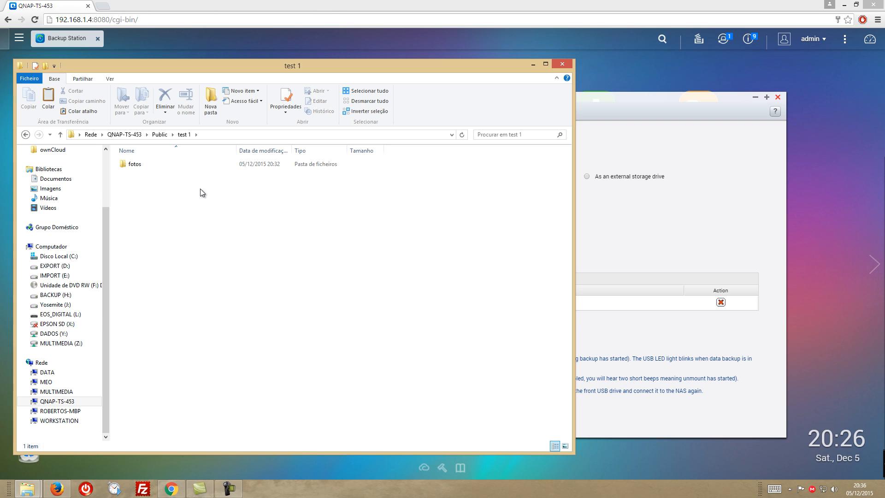
Open the fotos folder in QNAP-TS-453 > Public > test 1.
{"action": "double_click", "coordinate": [134, 164]}
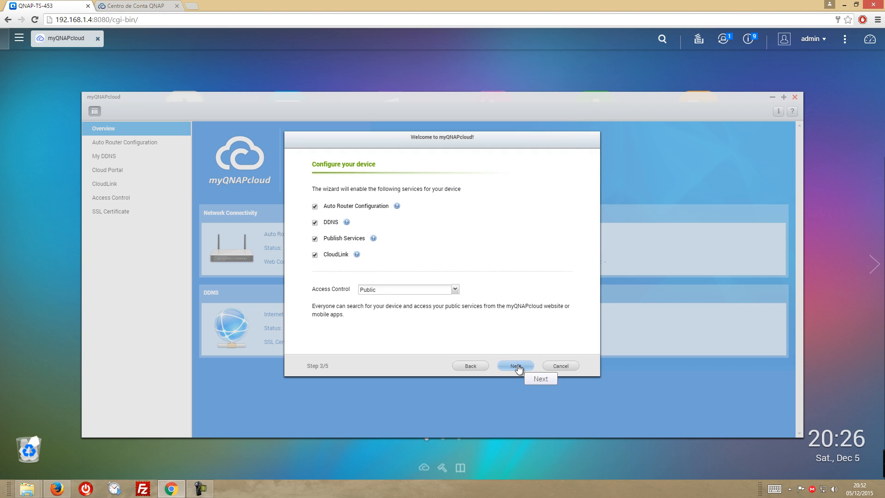
Complete the final myQNAPcloud wizard step and switch to the myQNAPcloud web portal.
{"action": "left_click", "coordinate": [514, 365]}
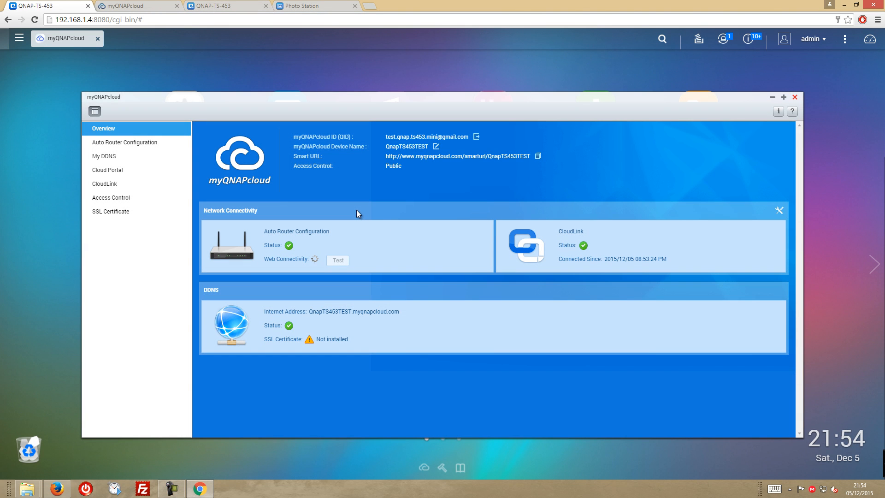
{"action": "left_click", "coordinate": [135, 6]}
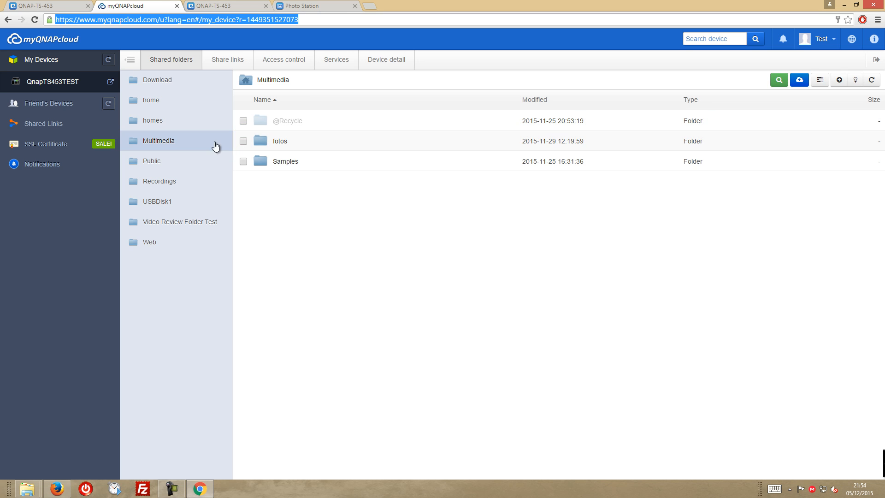
Open the fotos folder inside the Multimedia share on the myQNAPcloud portal.
{"action": "left_click", "coordinate": [244, 141]}
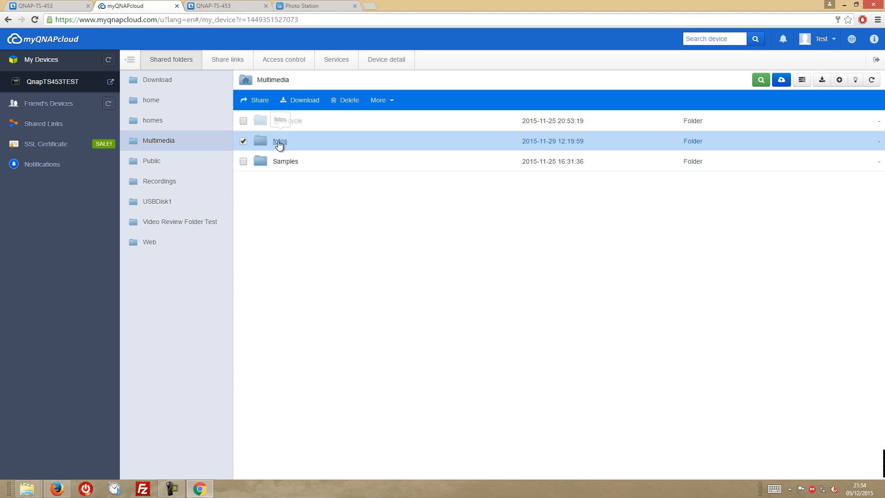
{"action": "double_click", "coordinate": [280, 140]}
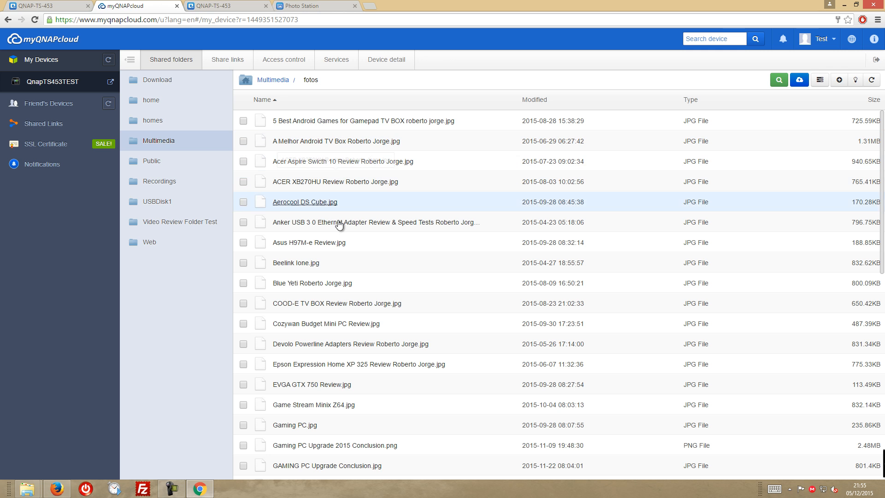
{"action": "left_click_drag", "start_coordinate": [305, 201], "coordinate": [339, 181]}
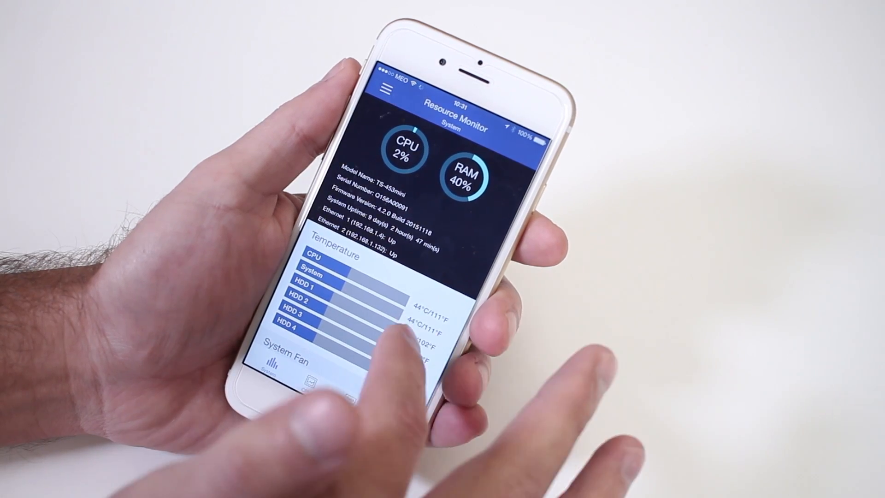
Switch Qmanager to the App Center section, then open Multimedia > fotos in Qfile.
{"action": "left_click", "coordinate": [387, 89]}
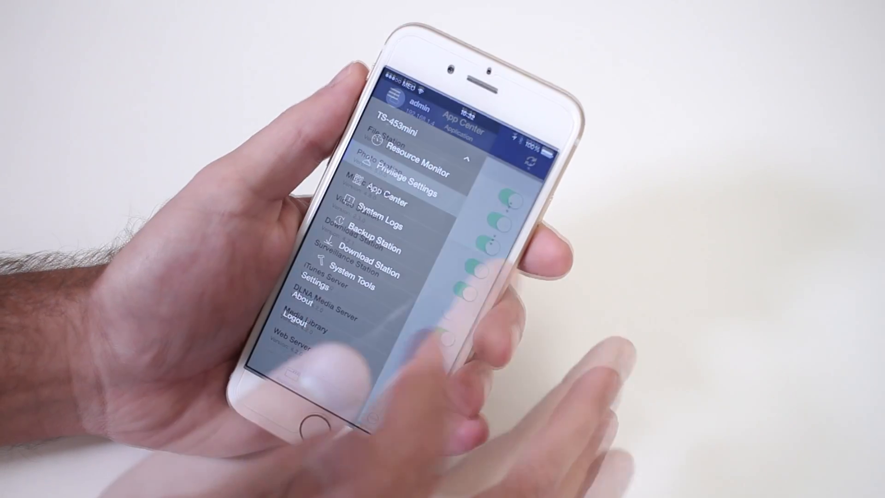
{"action": "left_click", "coordinate": [367, 211]}
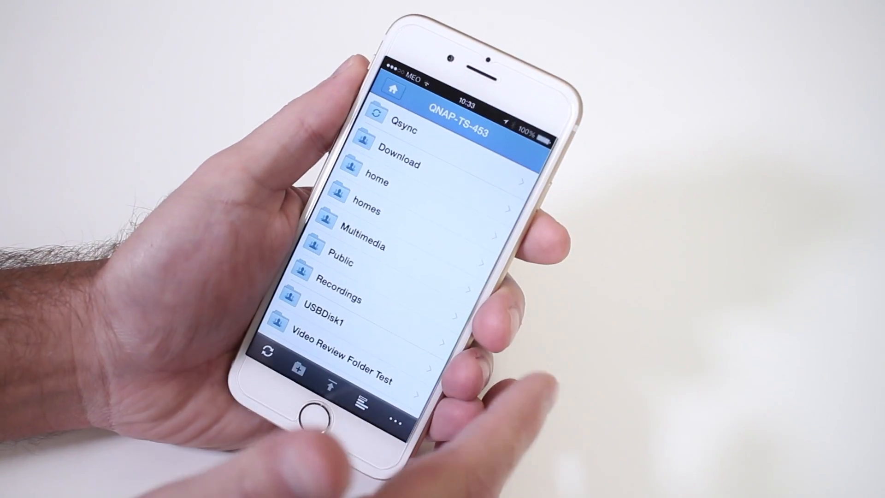
{"action": "left_click", "coordinate": [371, 245]}
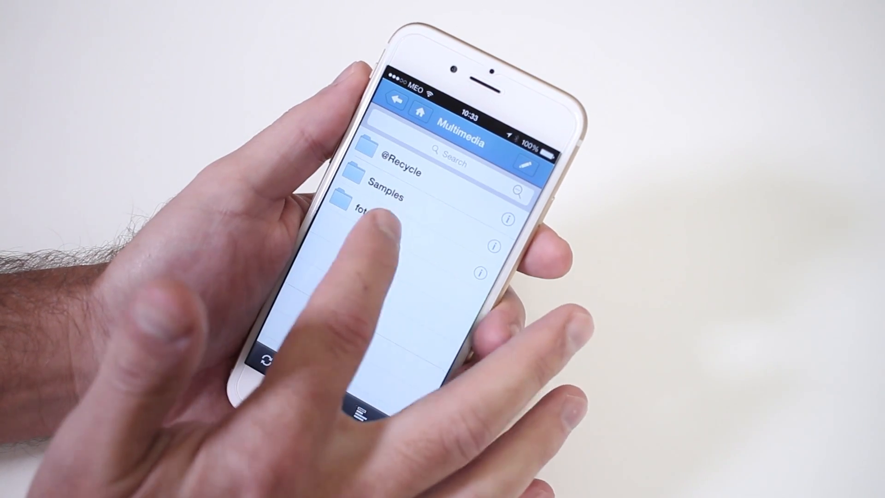
{"action": "left_click", "coordinate": [366, 215]}
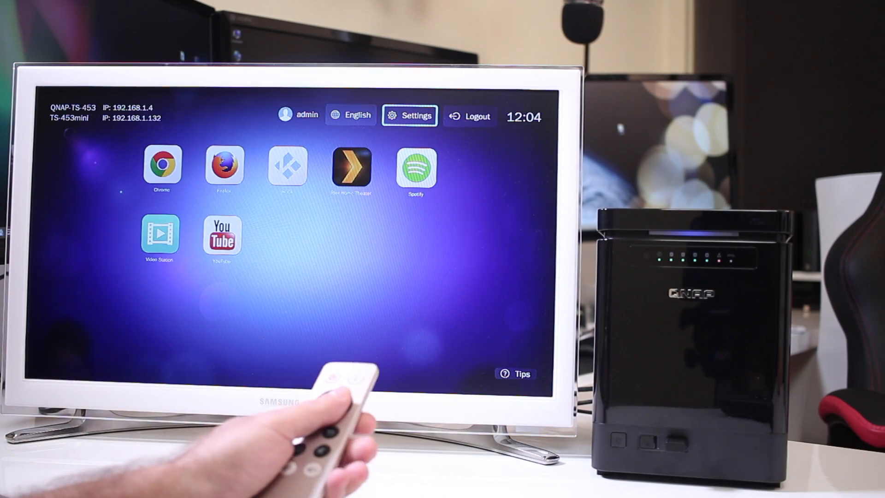
Install TuneIn Radio, review General, Display and Preferences settings, then launch Chrome.
{"action": "left_click", "coordinate": [410, 115]}
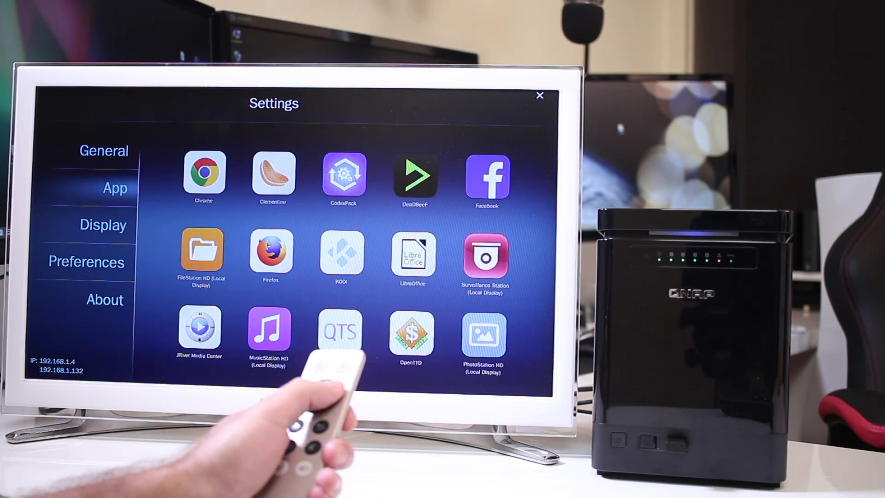
{"action": "scroll", "scroll_direction": "down", "scroll_amount": 3}
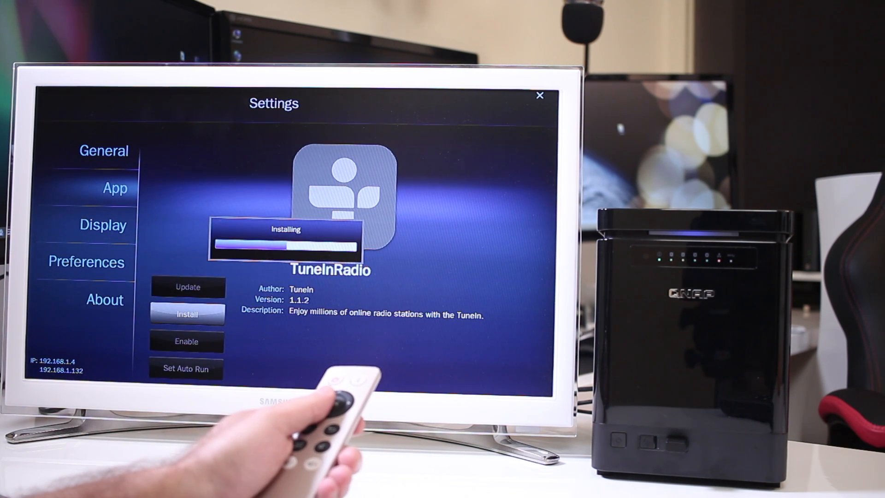
{"action": "left_click", "coordinate": [104, 151]}
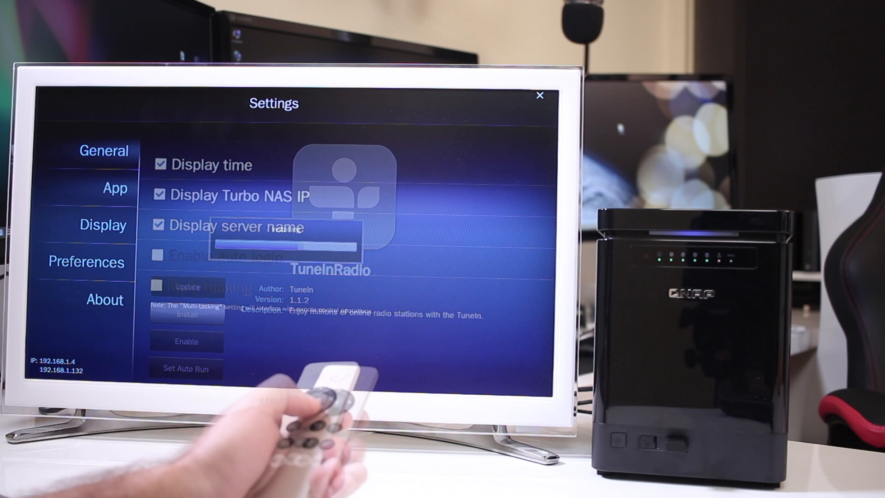
{"action": "left_click", "coordinate": [115, 188]}
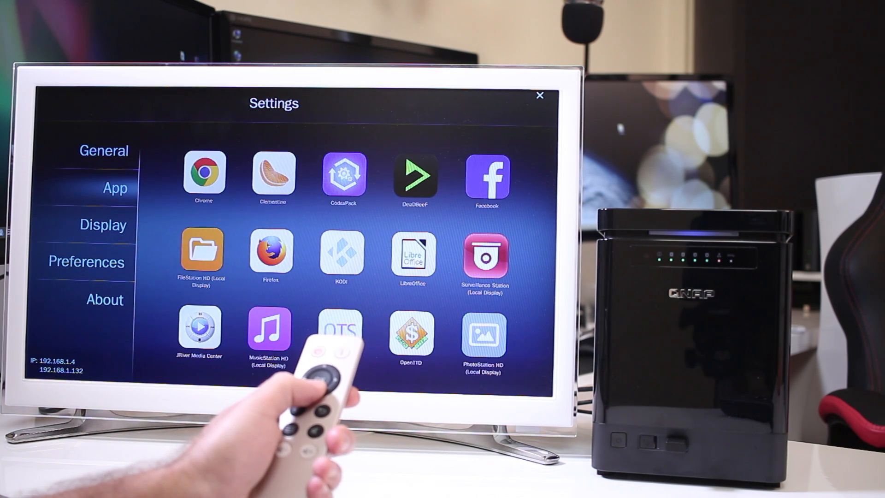
{"action": "left_click", "coordinate": [104, 224]}
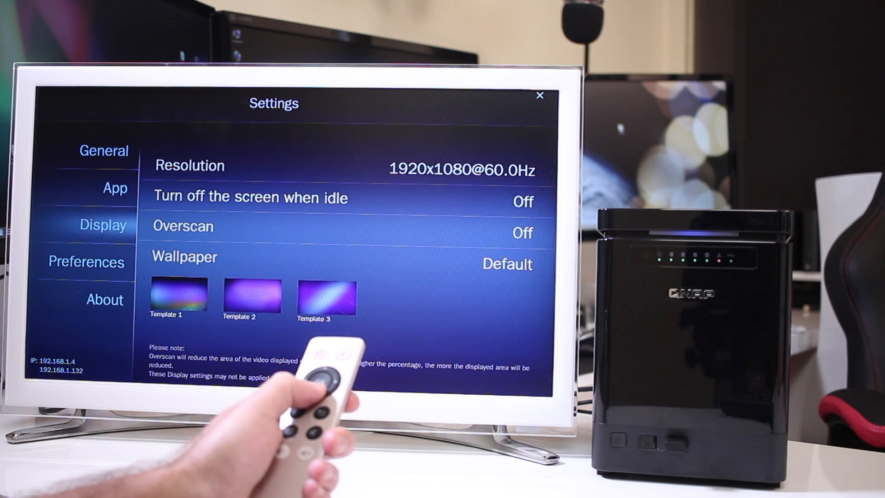
{"action": "left_click", "coordinate": [86, 262]}
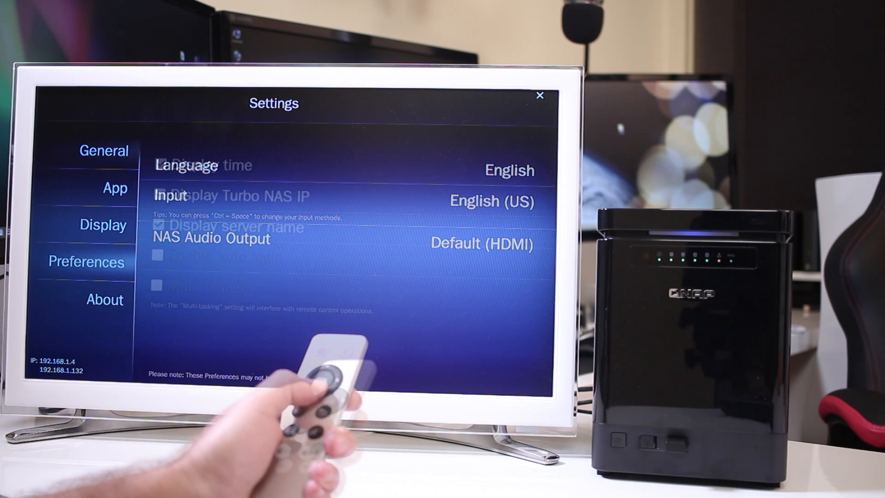
{"action": "left_click", "coordinate": [538, 95]}
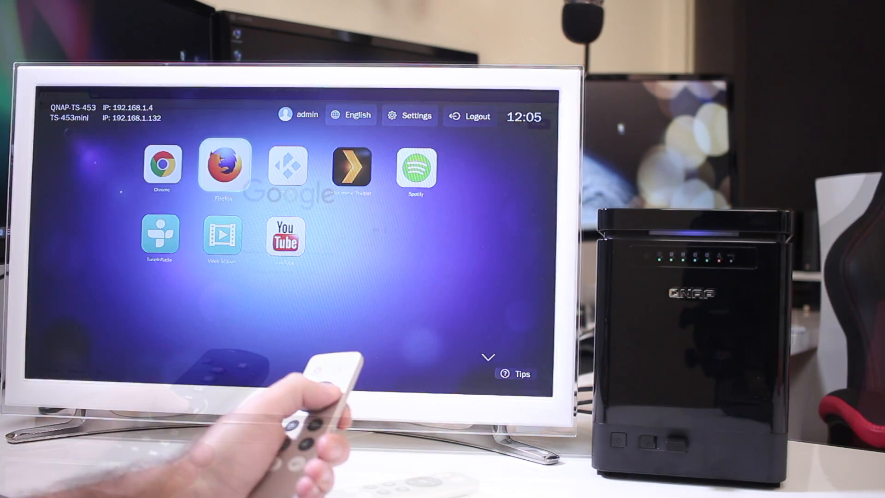
{"action": "left_click", "coordinate": [163, 165]}
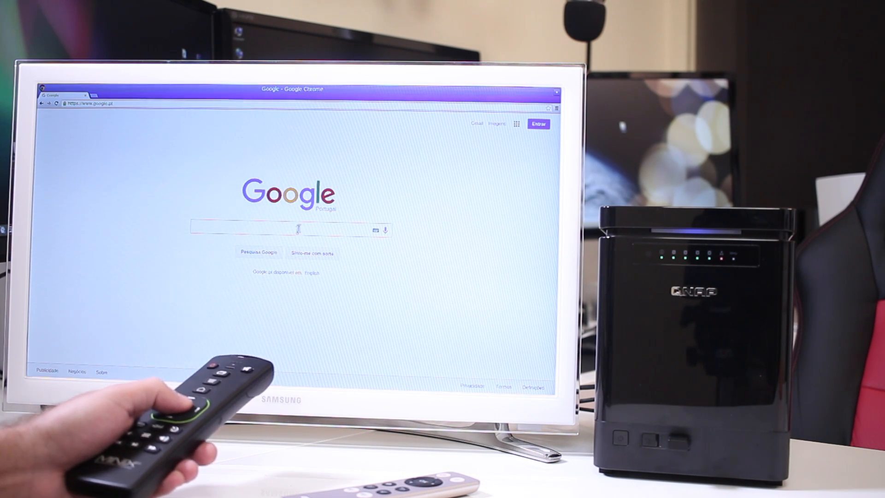
Search Google for 'qnap' in Chrome on the TV and scroll the results.
{"action": "type", "text": "qnap"}
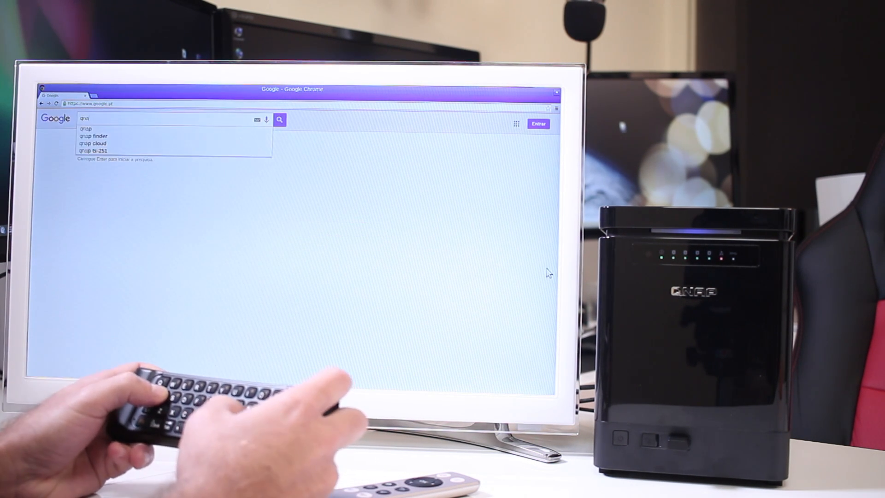
{"action": "key", "text": "Enter"}
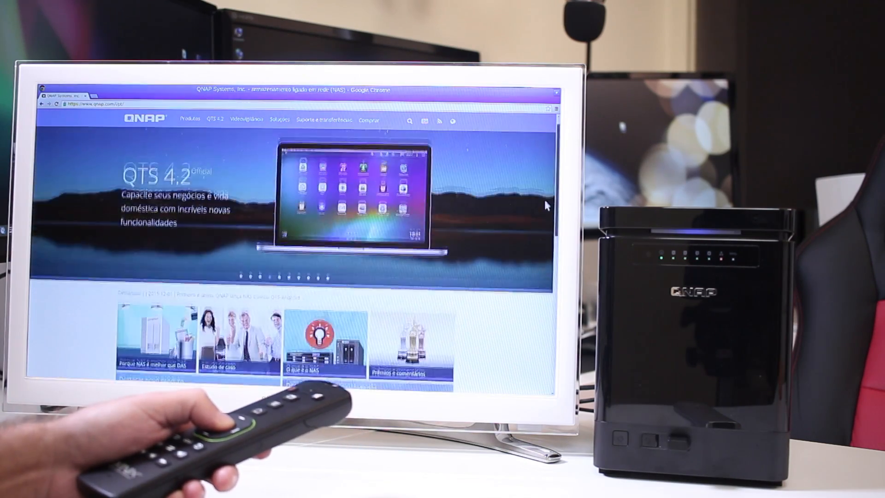
{"action": "scroll", "scroll_direction": "down", "scroll_amount": 3}
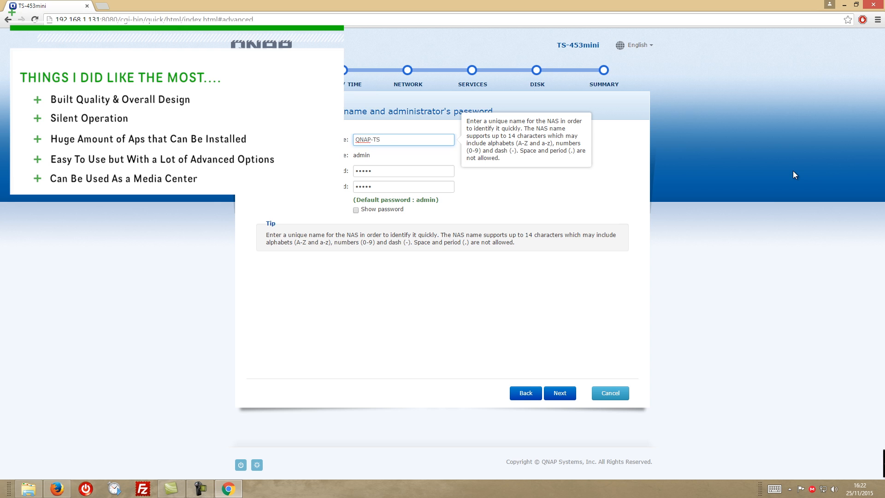
Move the setup wizard past the NAS name and password page.
{"action": "left_click", "coordinate": [559, 393]}
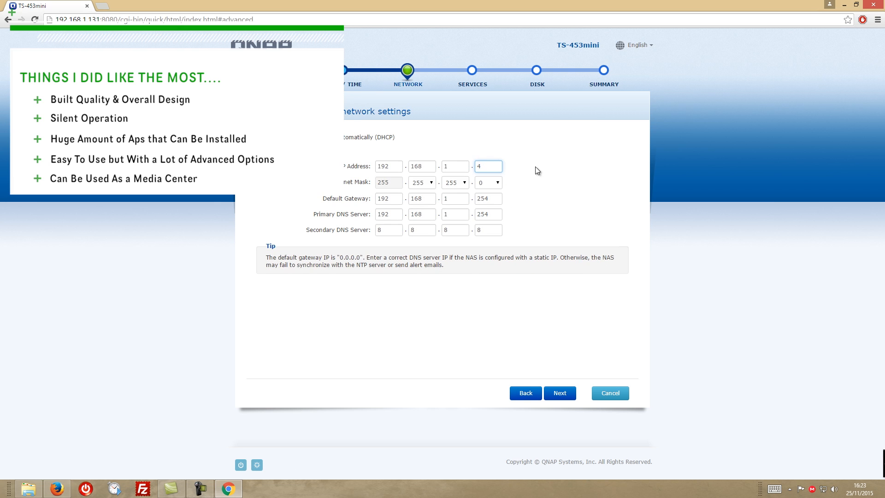